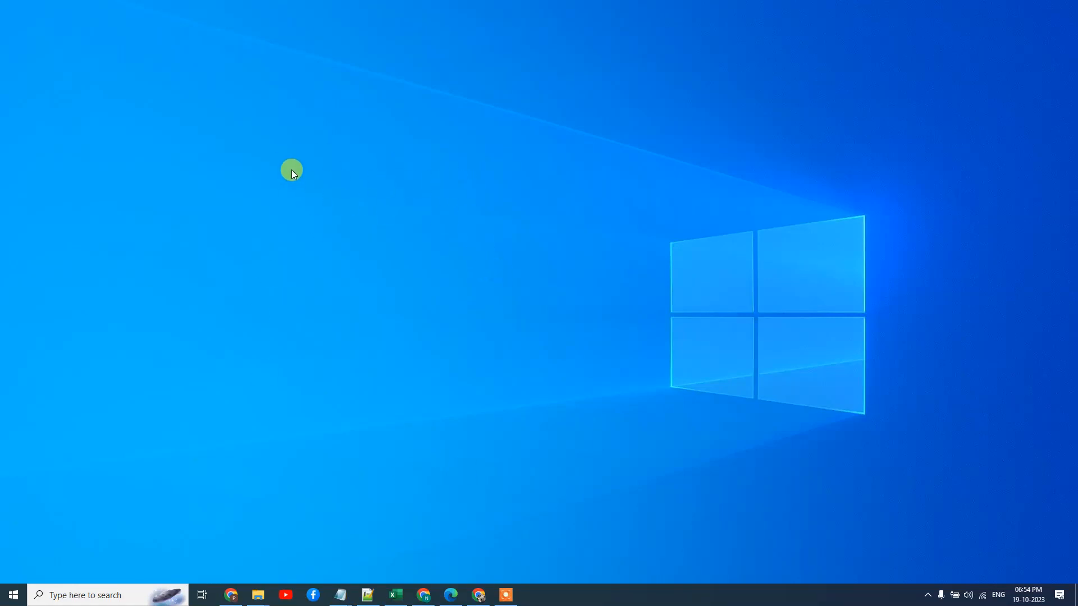
Refresh the desktop twice from its right-click shortcut menu
right_click(292, 170)
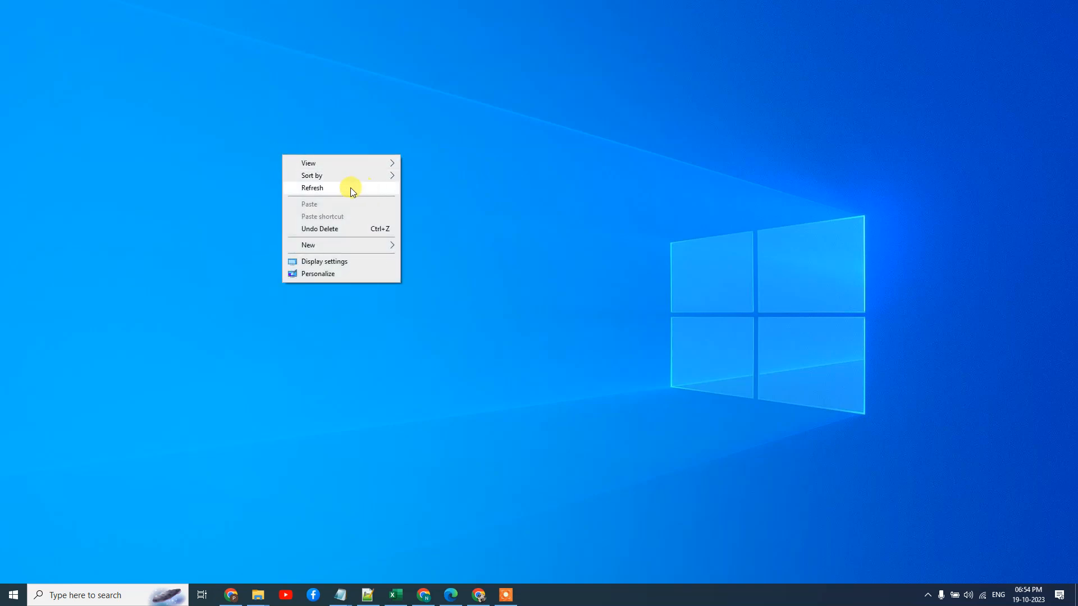
left_click(312, 187)
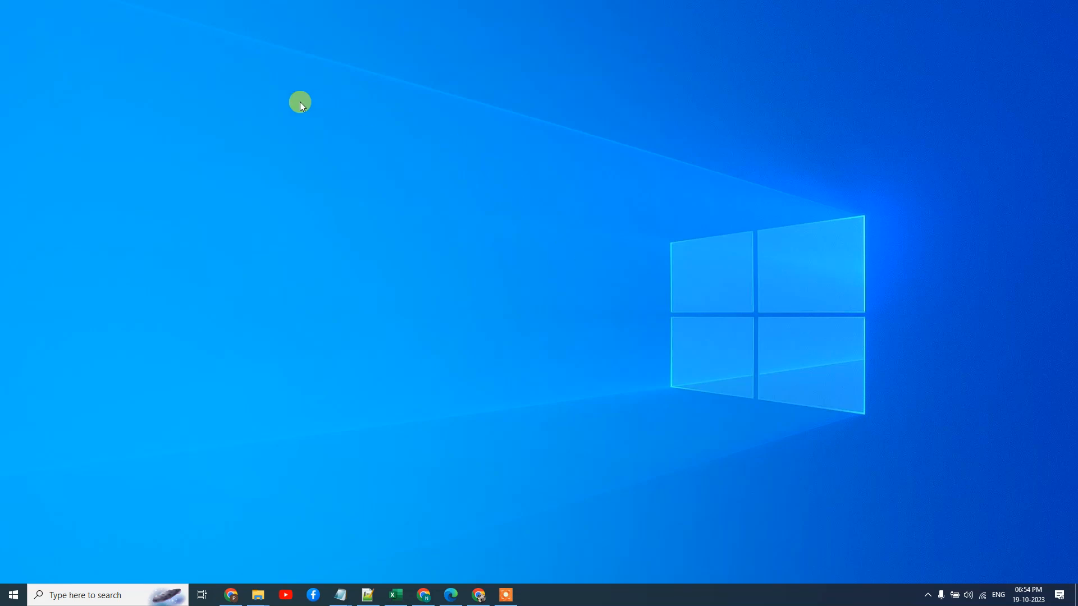
right_click(301, 102)
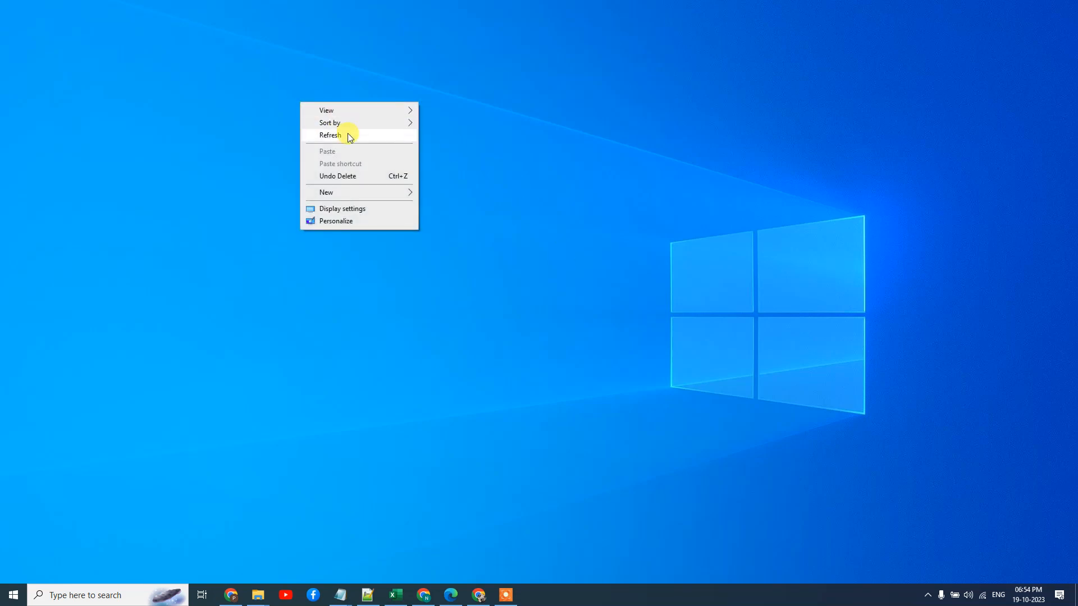
left_click(332, 134)
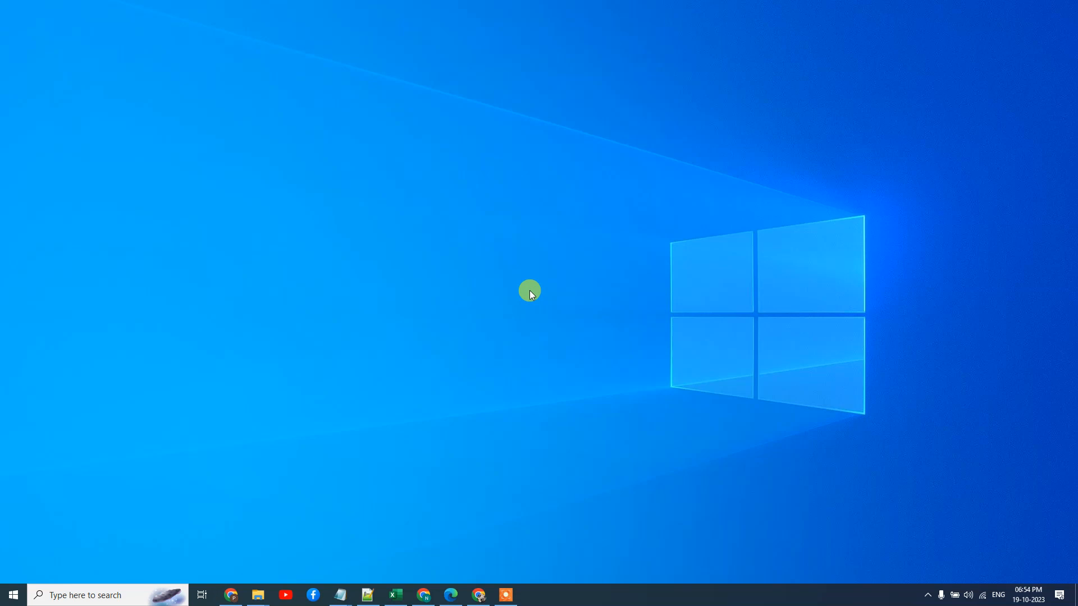
mouse_move(519, 280)
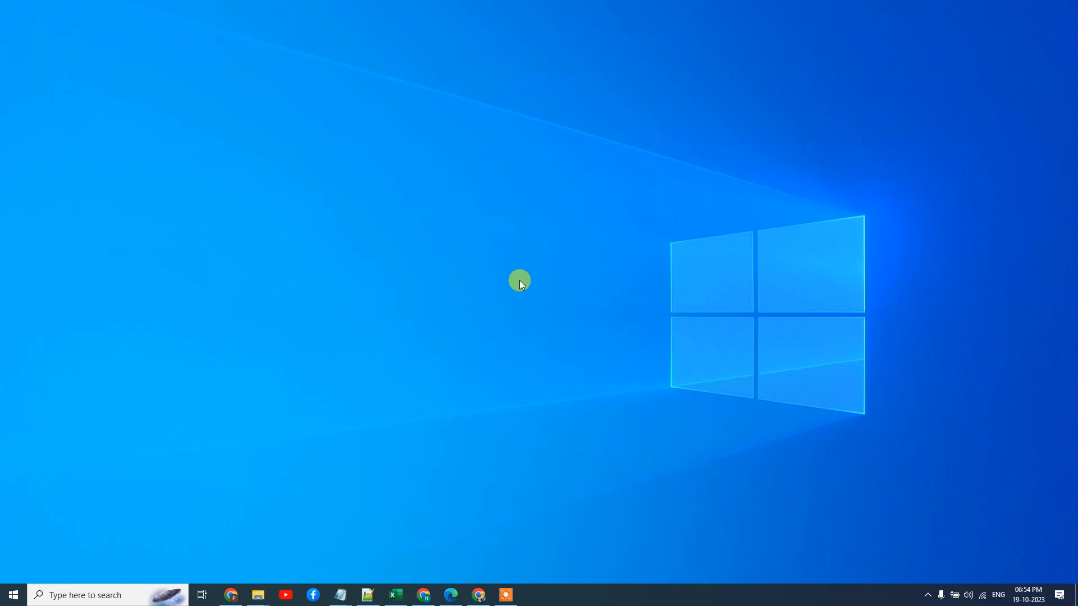
mouse_move(518, 280)
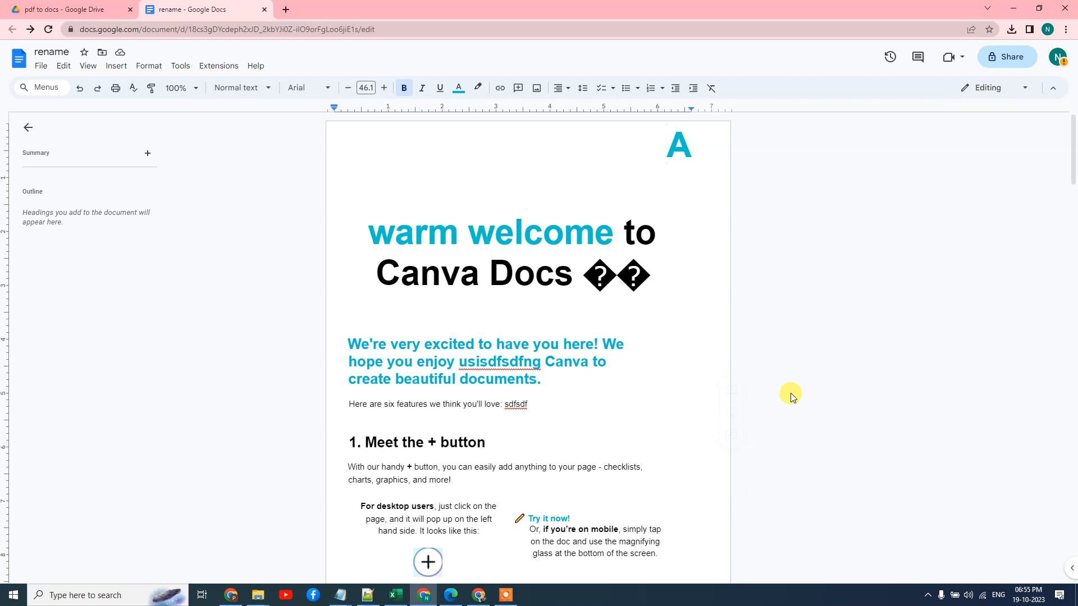
mouse_move(948, 268)
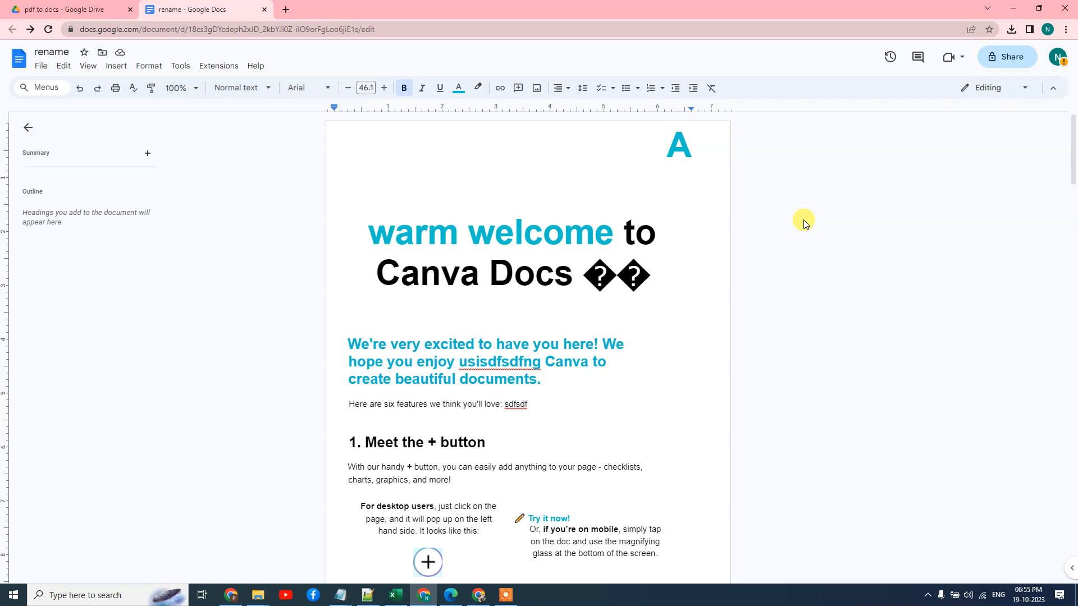
mouse_move(869, 184)
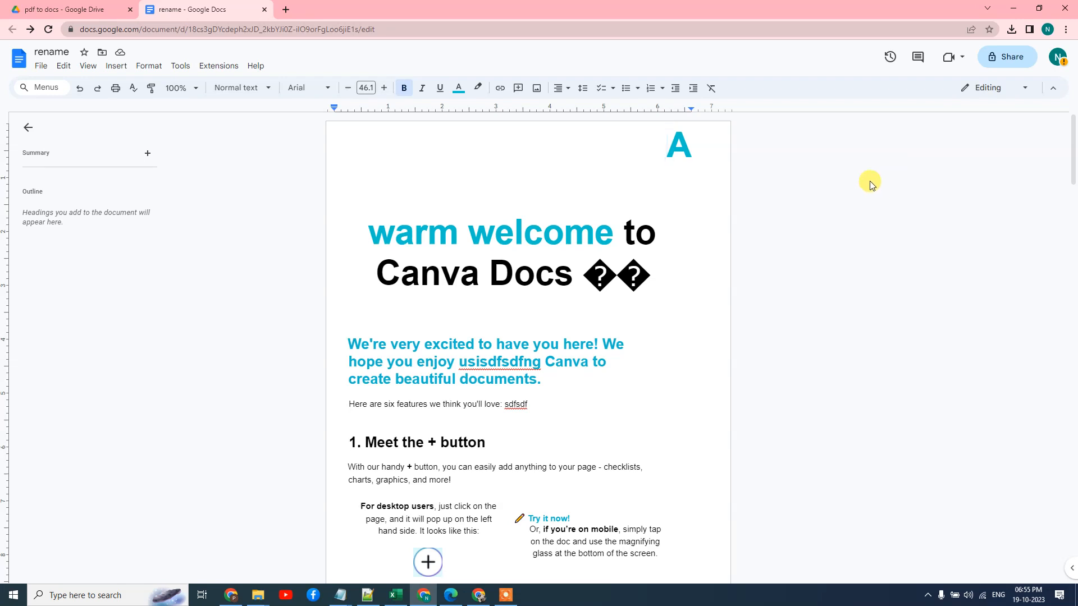
mouse_move(582, 152)
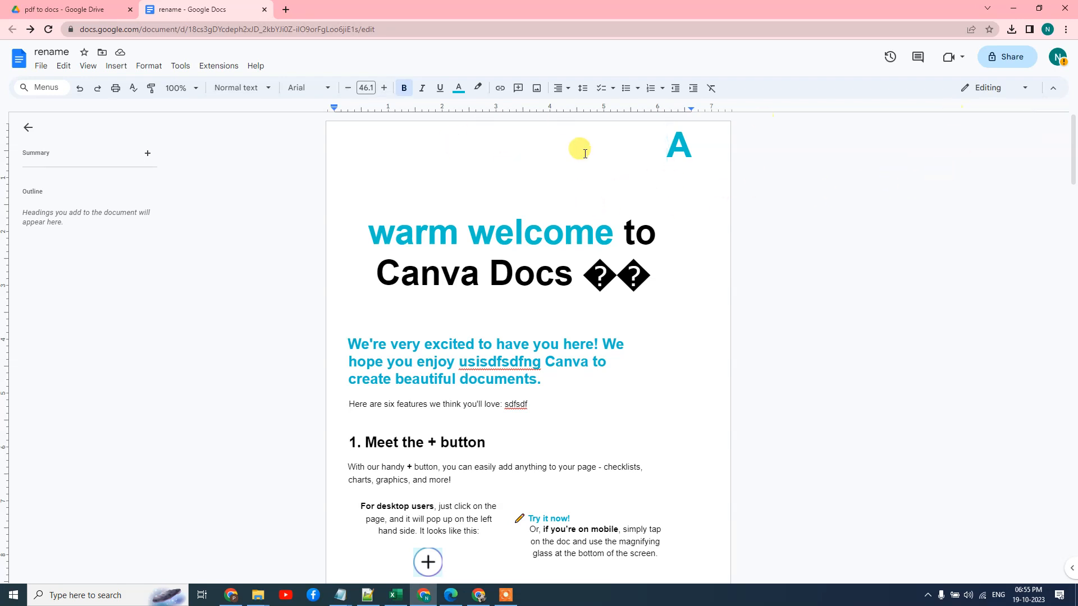
Switch the 'rename' document from Editing to Suggesting mode
left_click(988, 87)
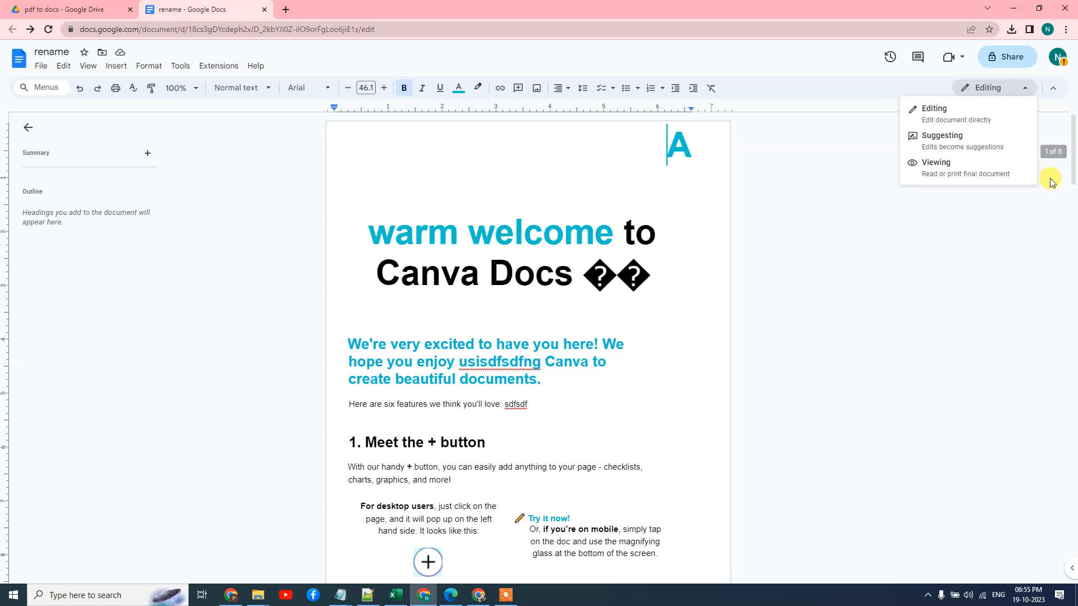
left_click(941, 135)
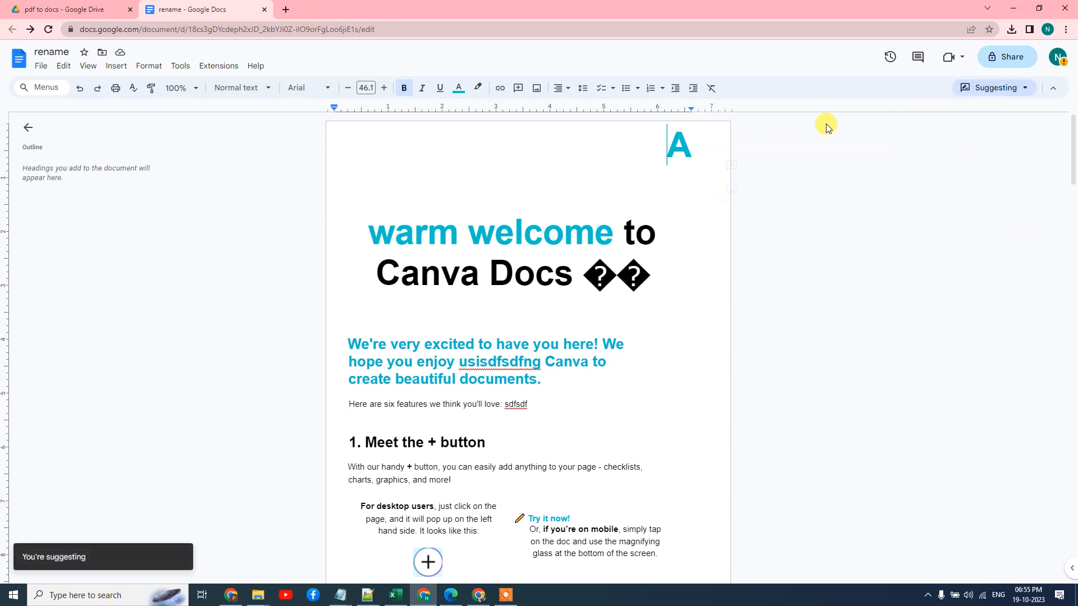
scroll("down", 3)
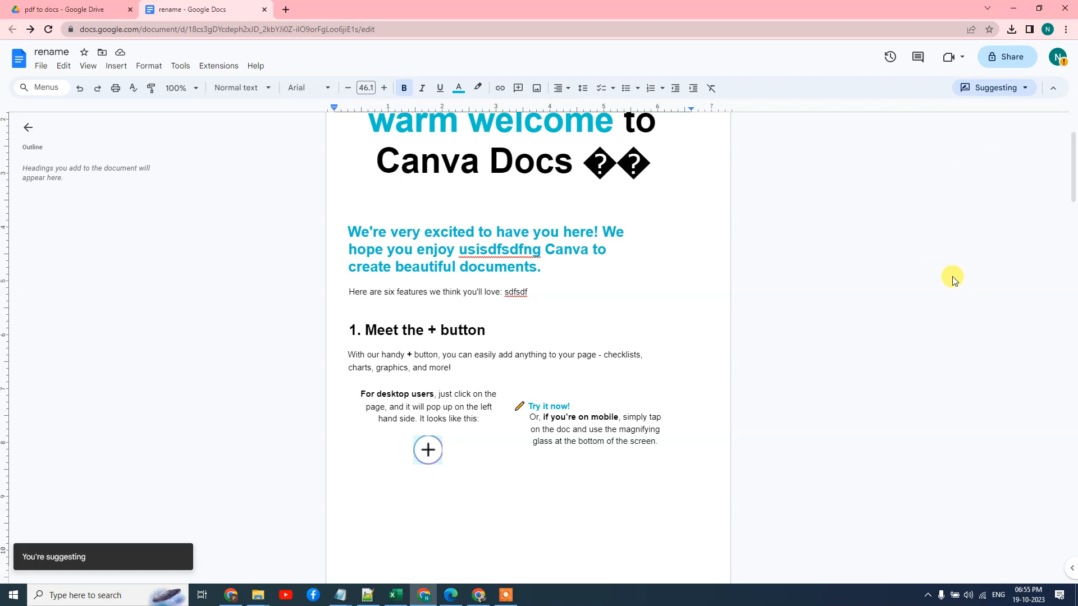
mouse_move(995, 296)
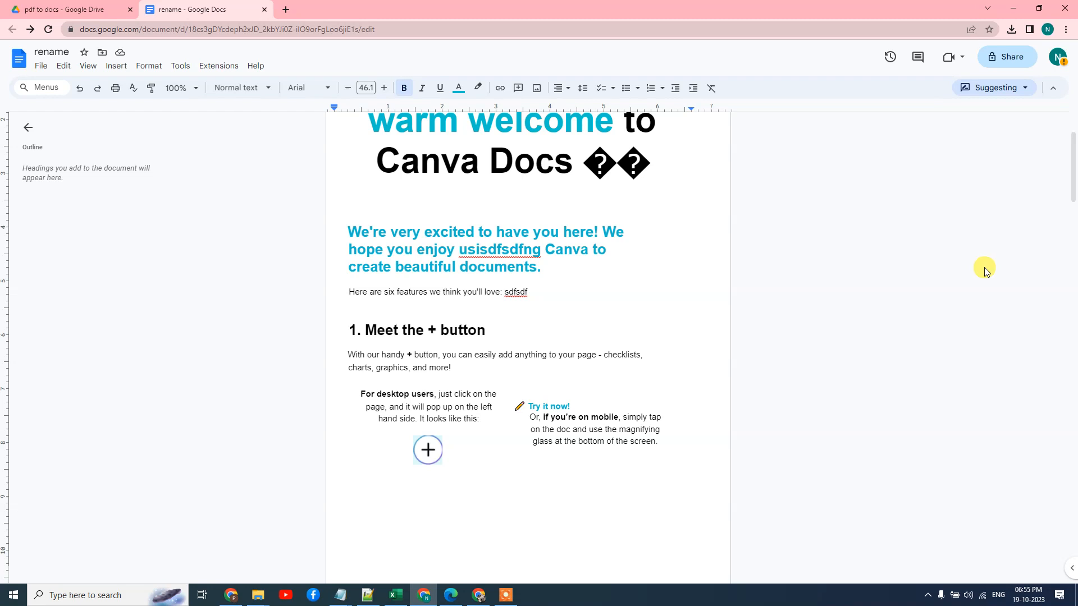
mouse_move(961, 259)
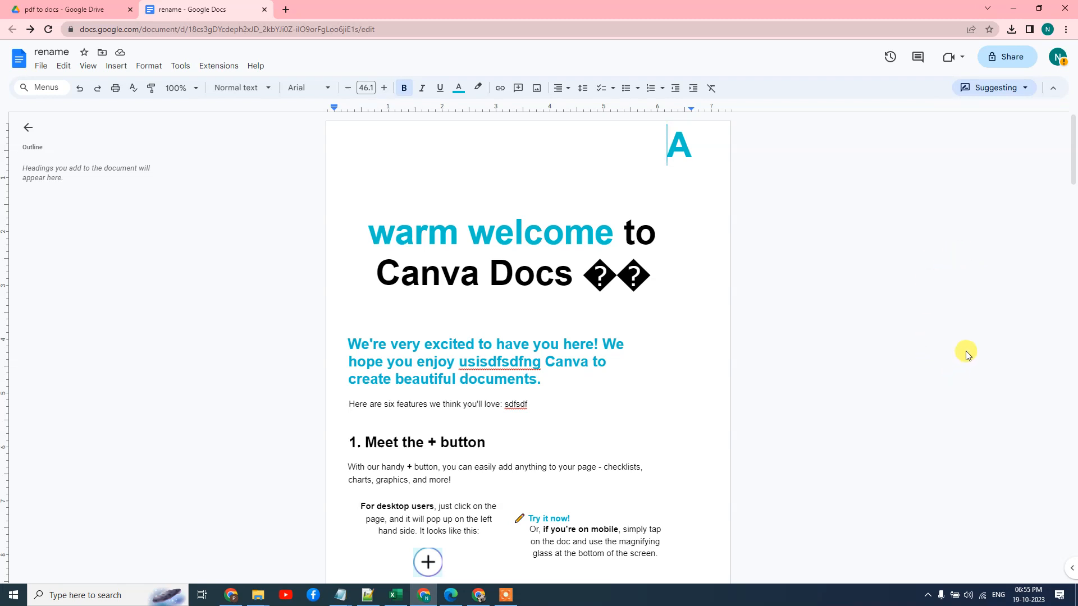
mouse_move(993, 88)
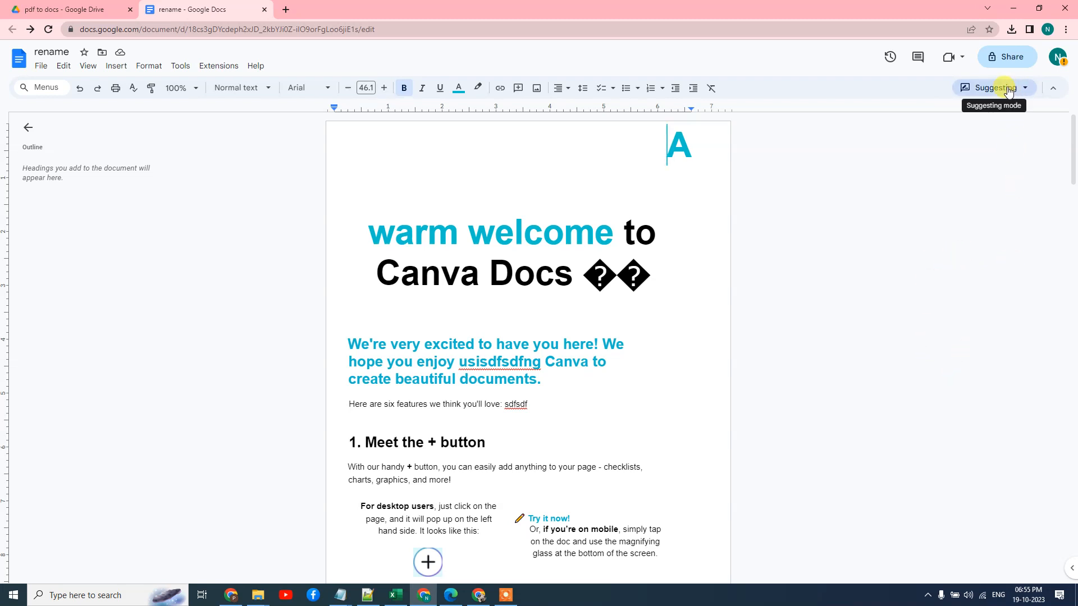
mouse_move(719, 345)
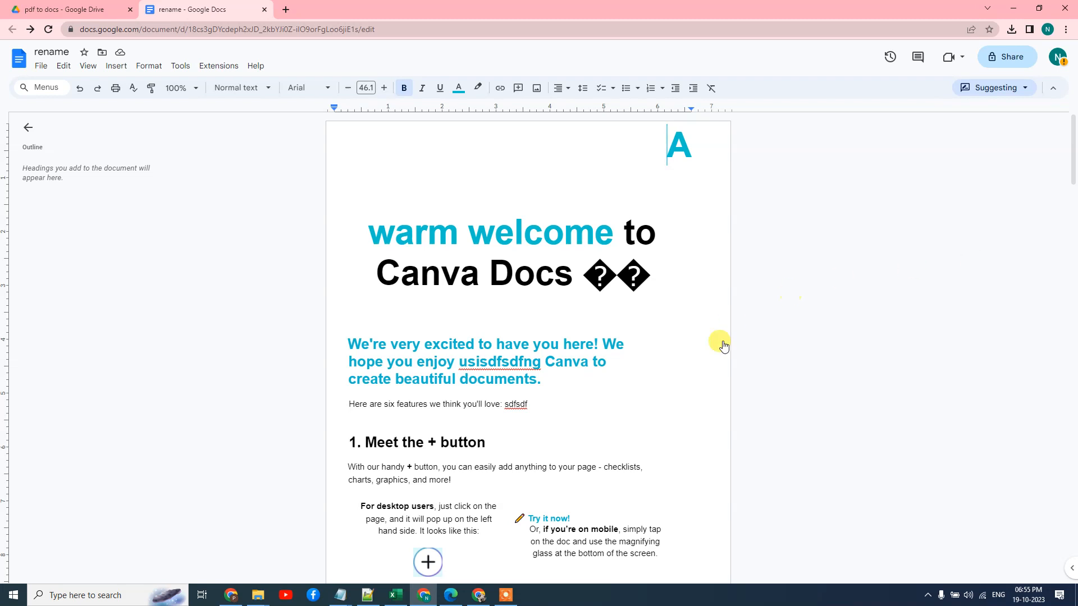
mouse_move(852, 355)
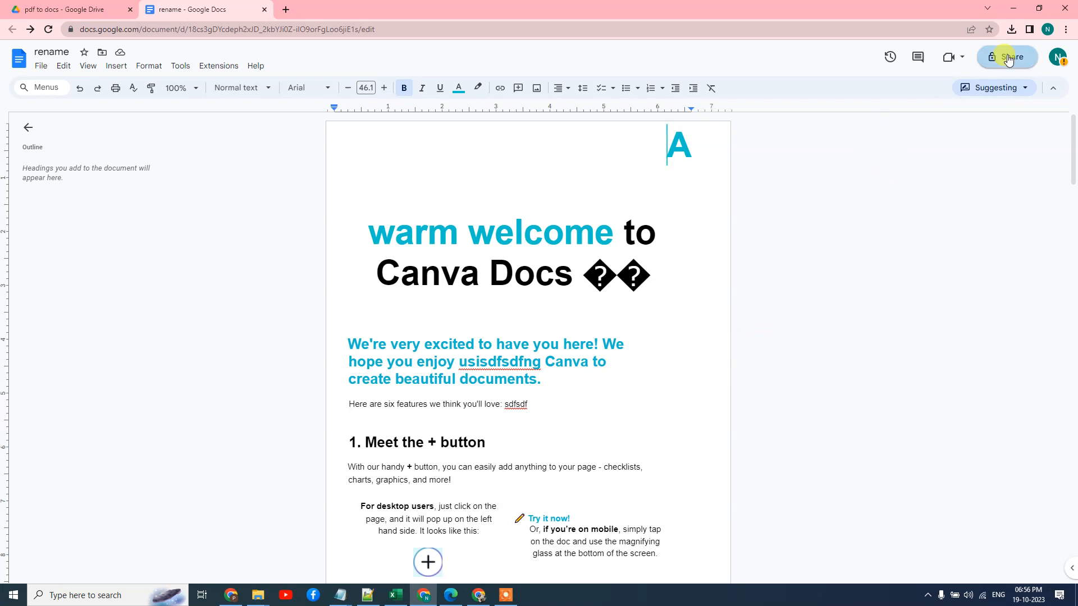
In the Share dialog set the invitee to Commenter, add message 'dss', and copy the document link
left_click(1006, 57)
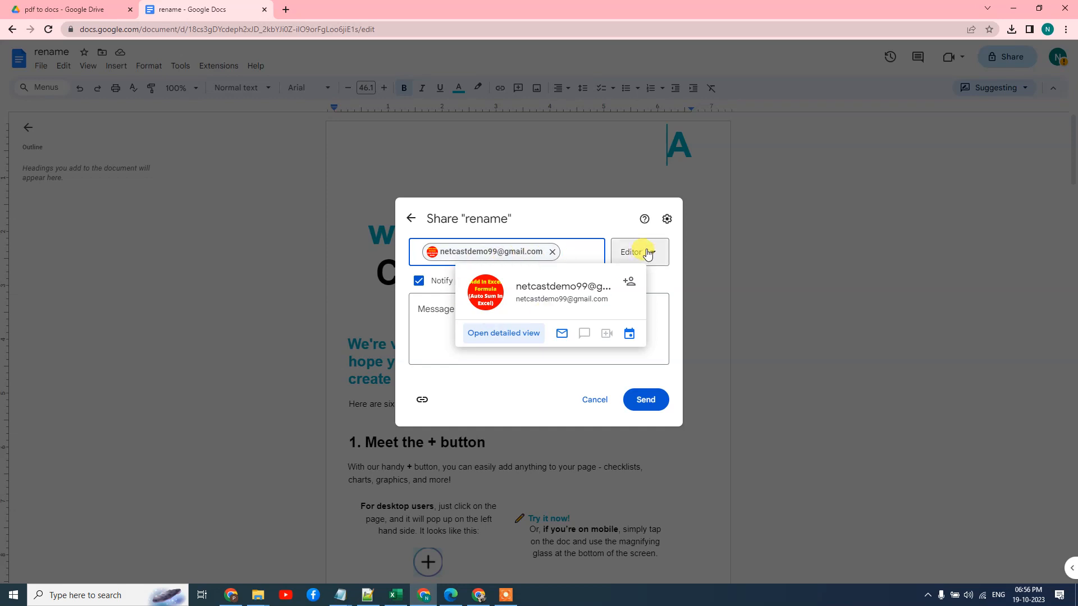
left_click(629, 251)
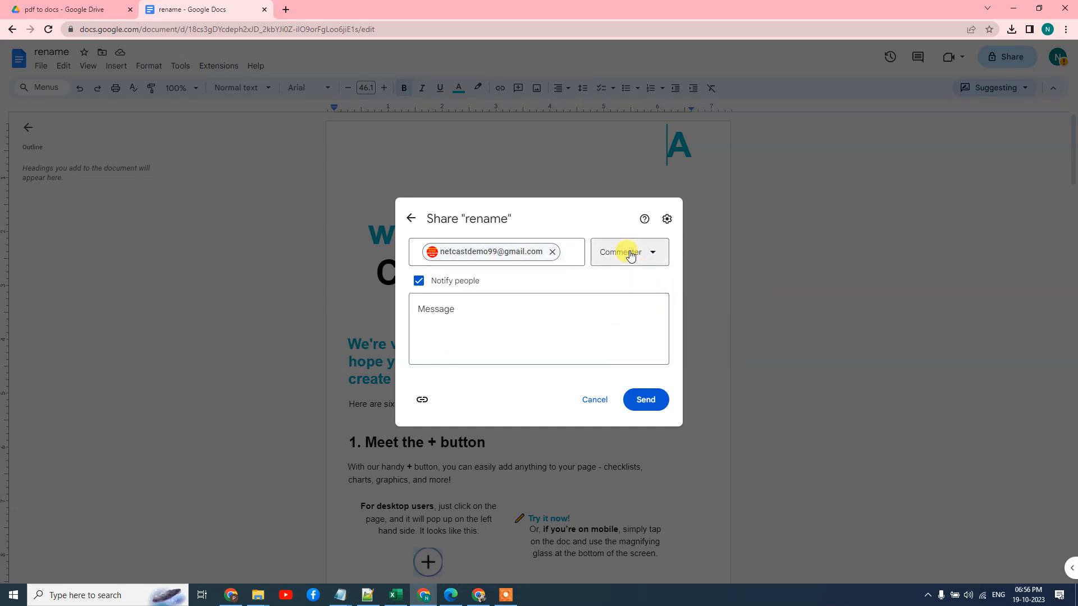
left_click(626, 251)
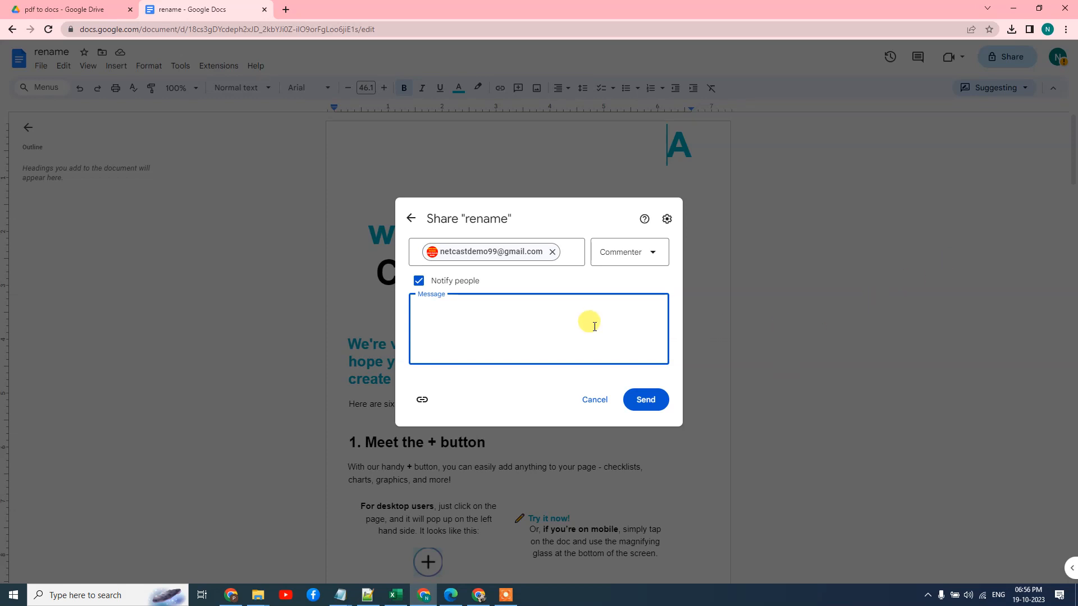
mouse_move(605, 317)
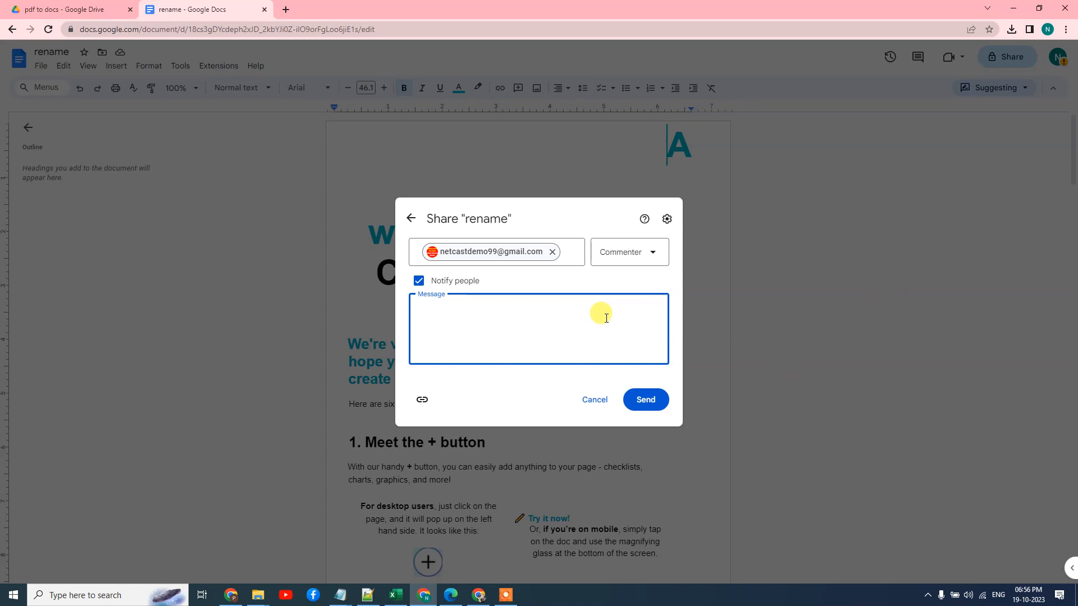
type("dss")
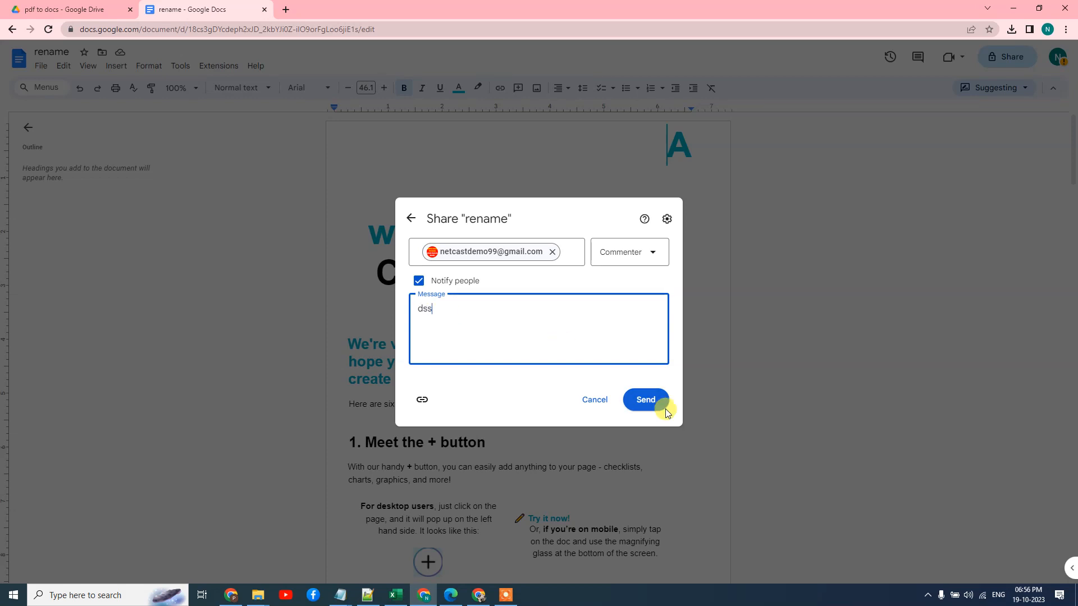
mouse_move(518, 340)
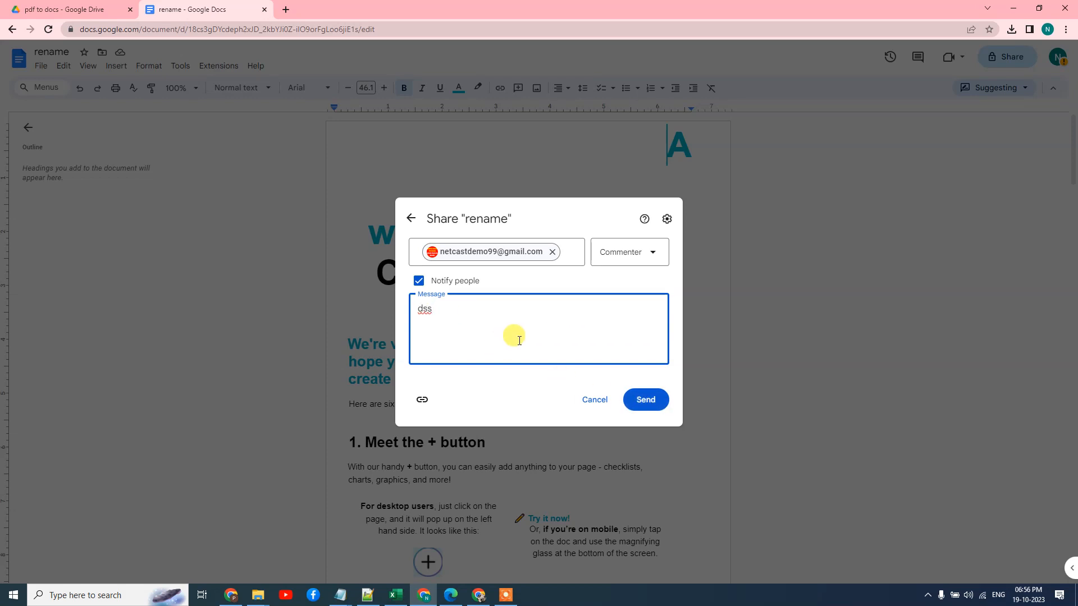
left_click(422, 400)
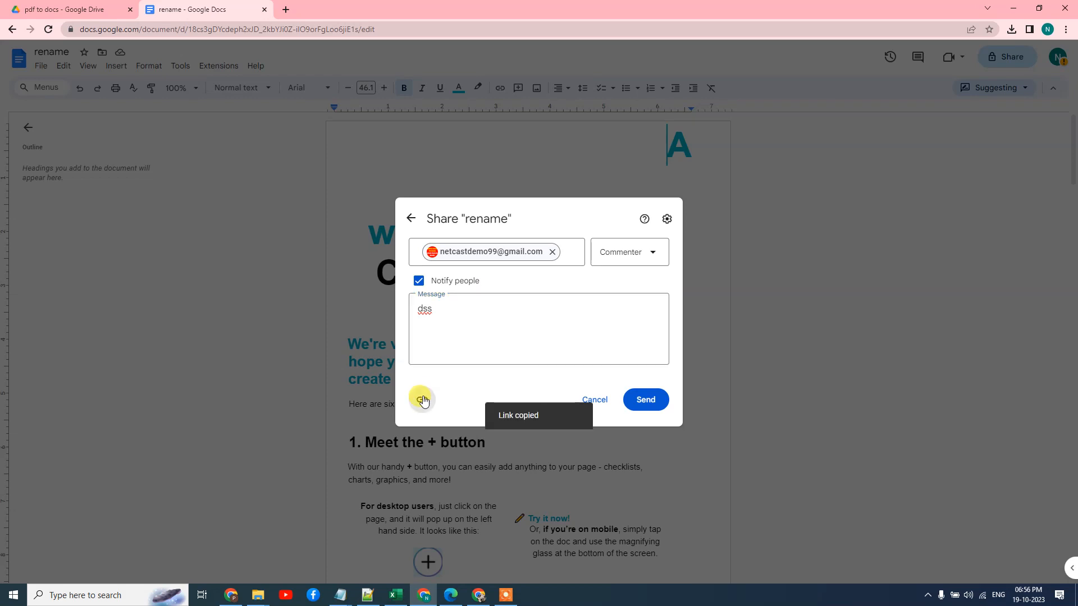
mouse_move(535, 276)
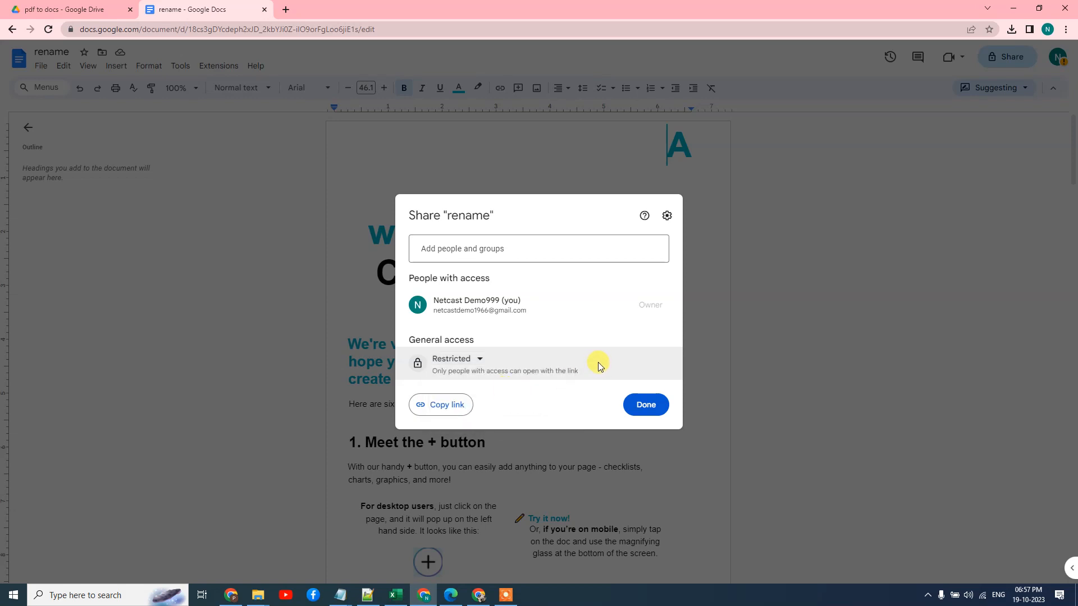
left_click(456, 358)
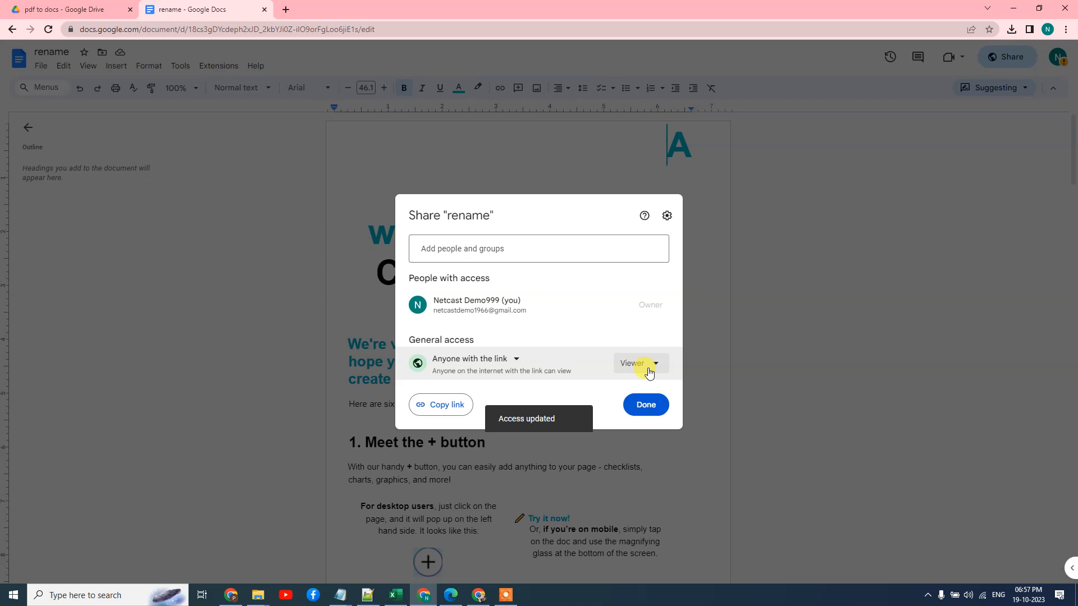
left_click(636, 363)
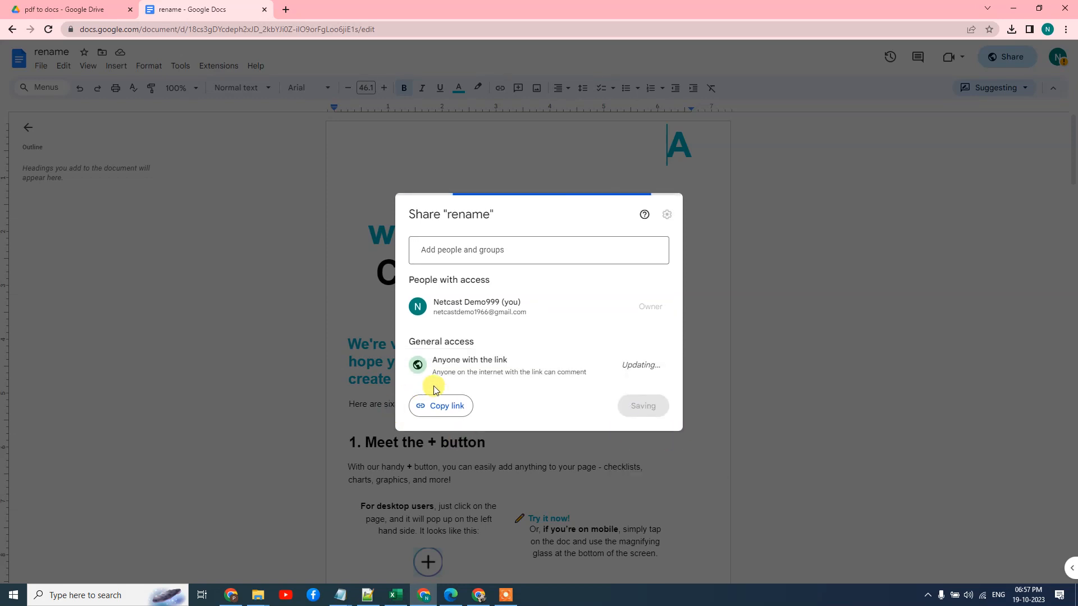
left_click(440, 405)
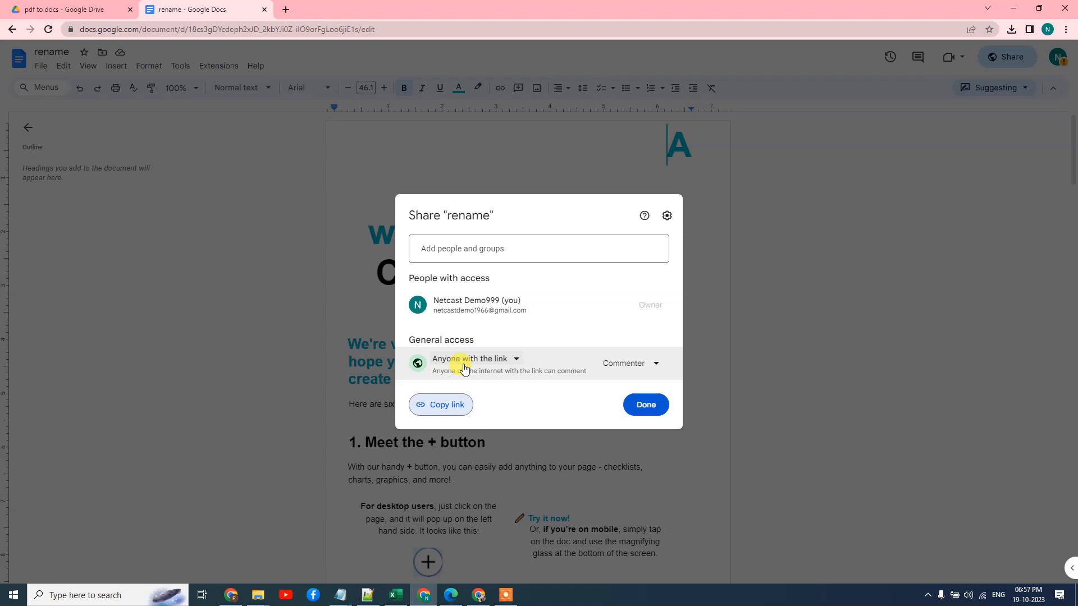
mouse_move(505, 363)
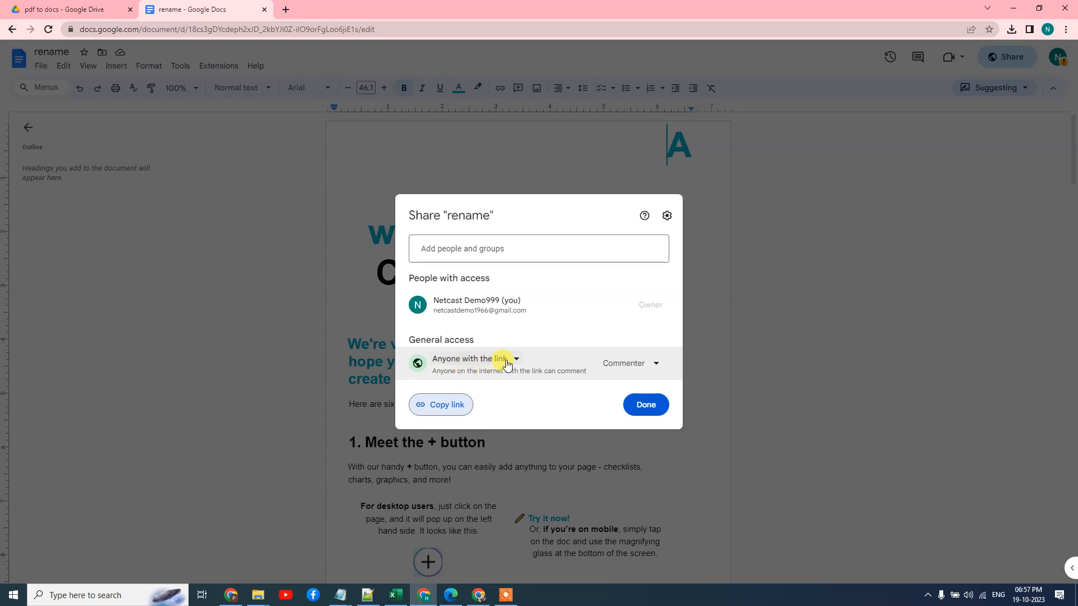
mouse_move(446, 325)
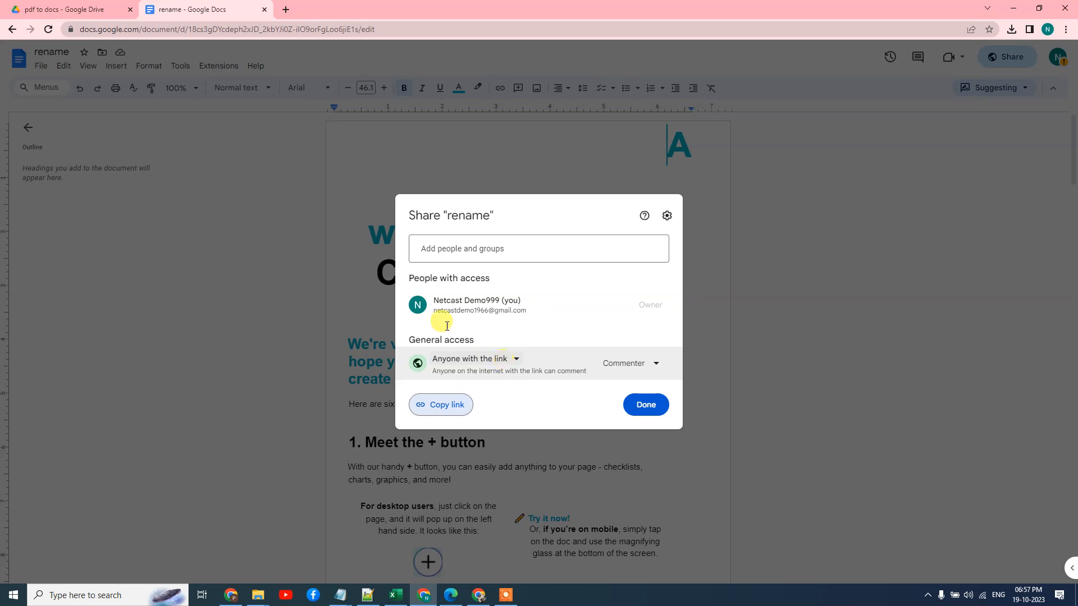
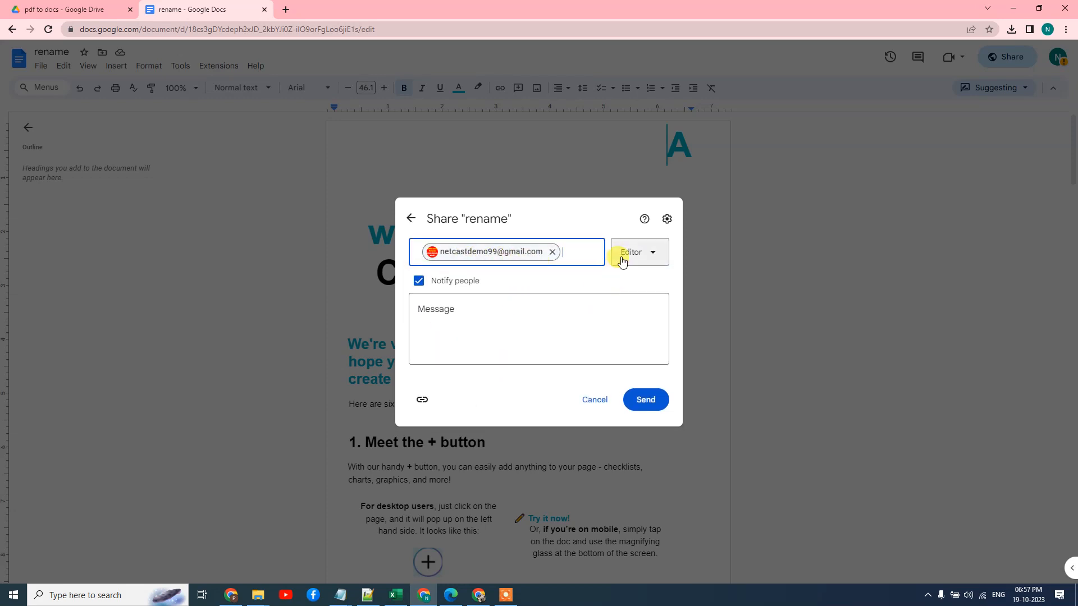
Change the invitee to Commenter, then discard the unsent invitation and close sharing
left_click(630, 253)
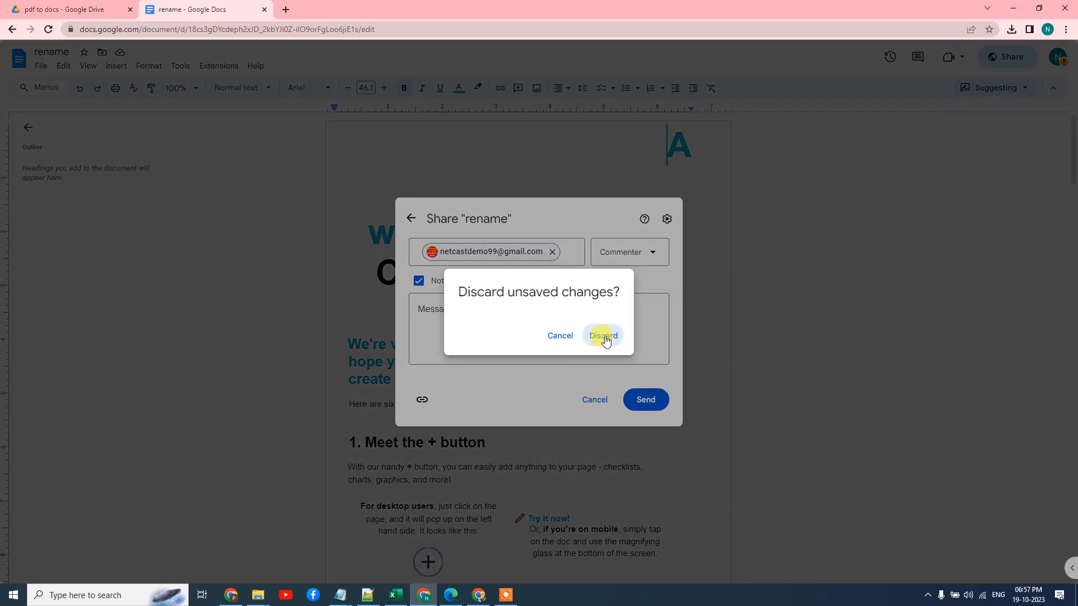
left_click(603, 336)
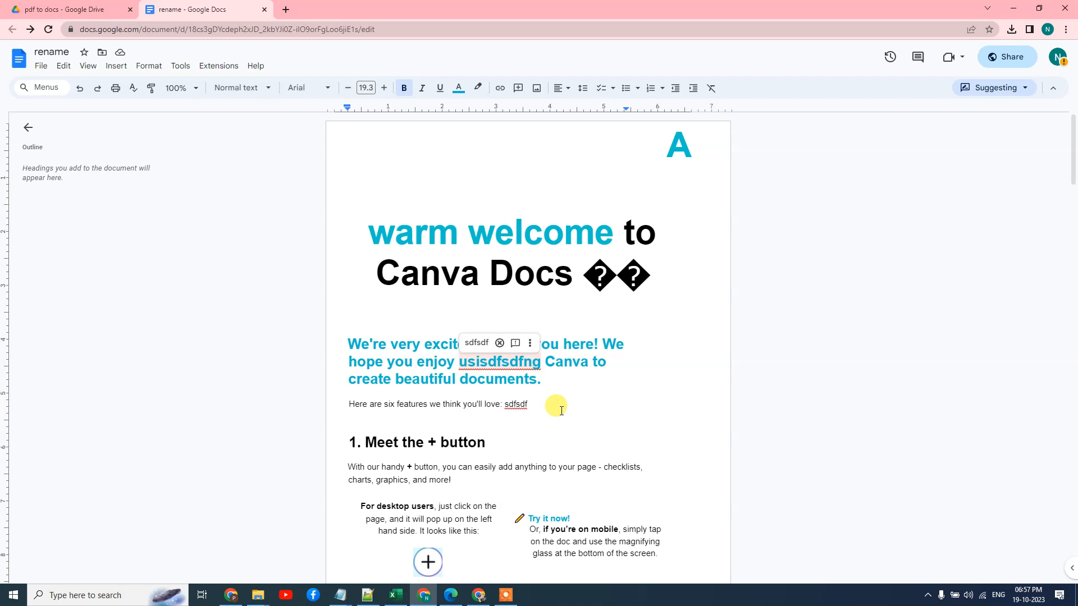
mouse_move(1024, 323)
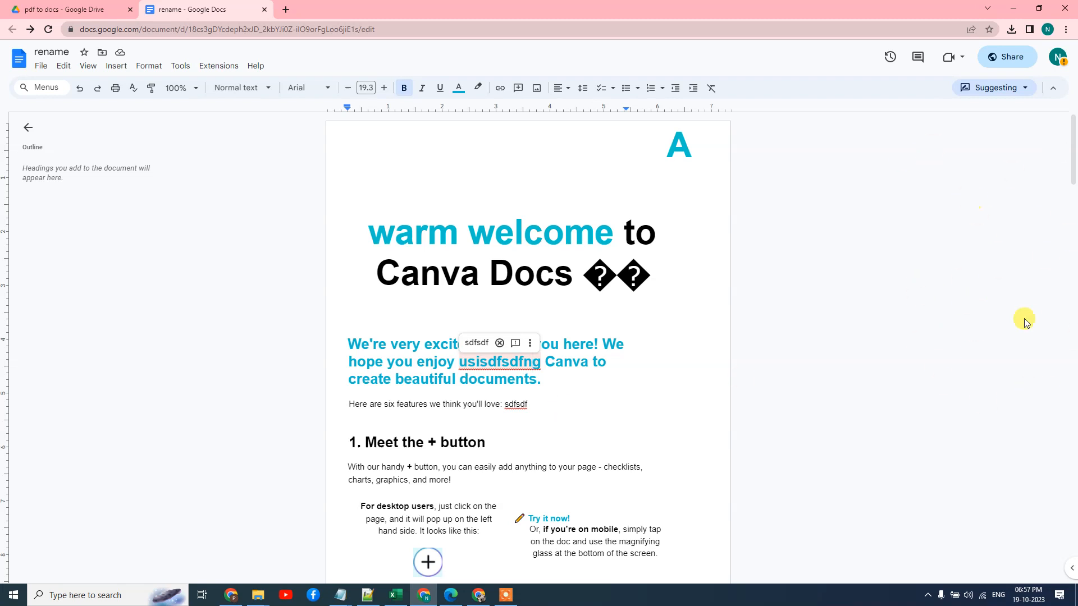
mouse_move(983, 270)
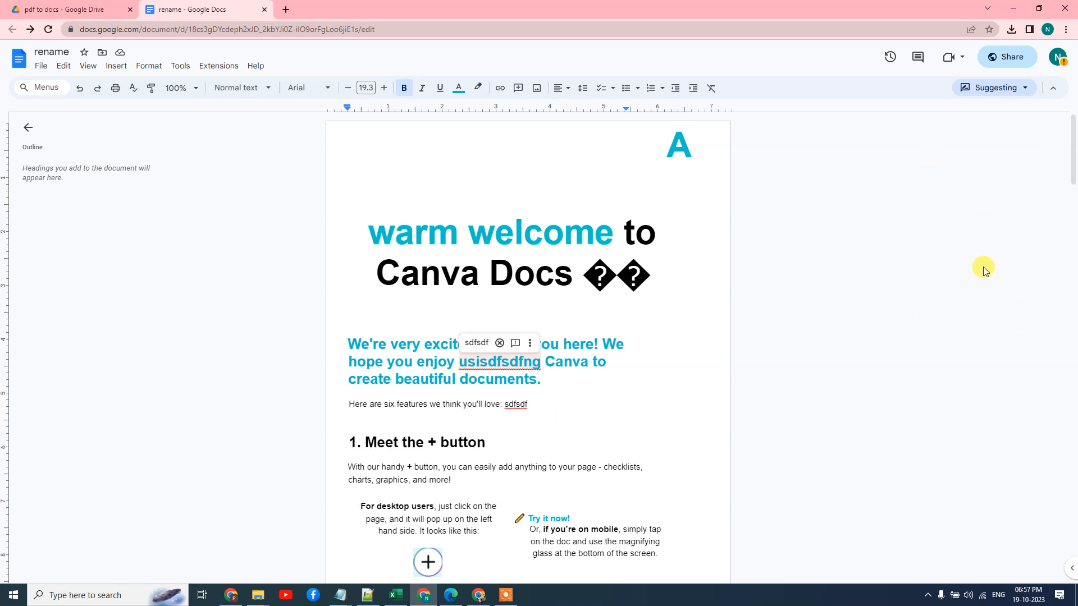
mouse_move(948, 296)
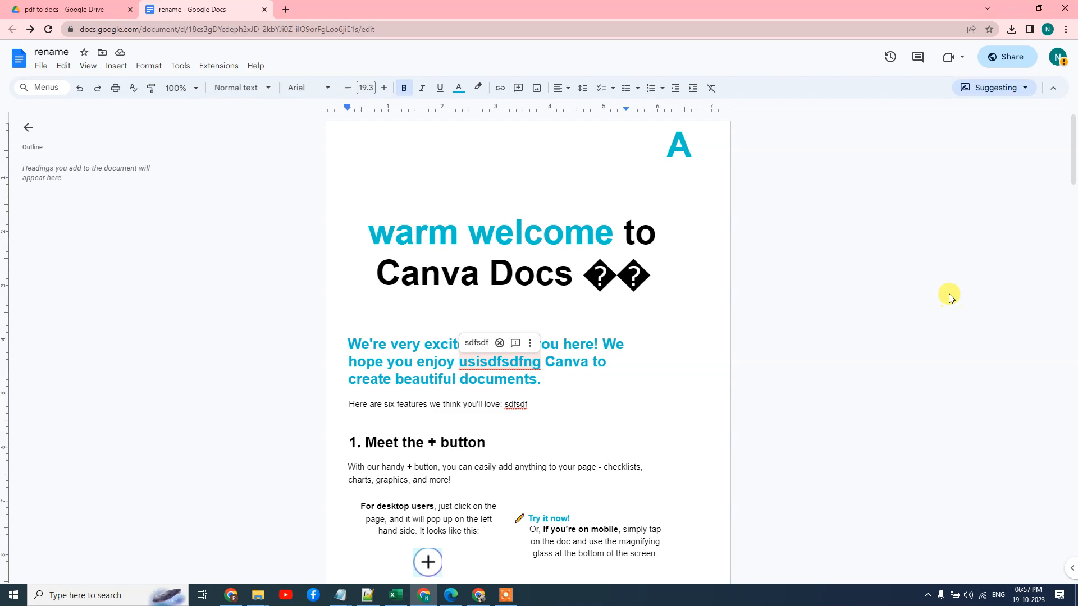